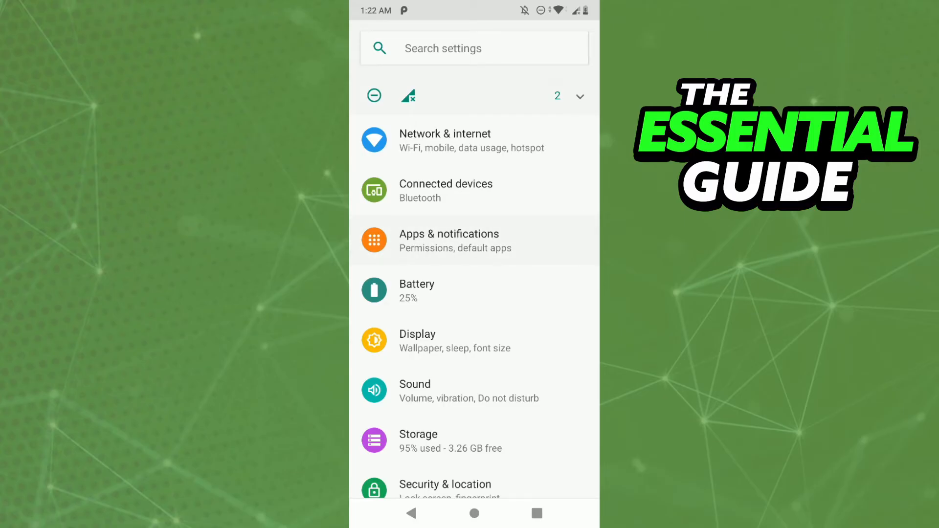
Open Apps & notifications from the main Settings screen
click(449, 240)
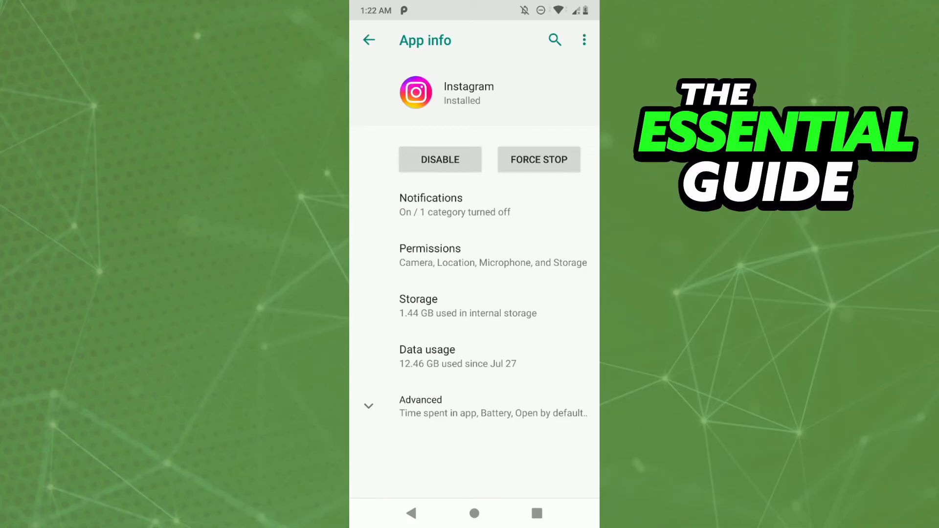
Force stop Instagram and confirm OK in the warning dialog
click(539, 160)
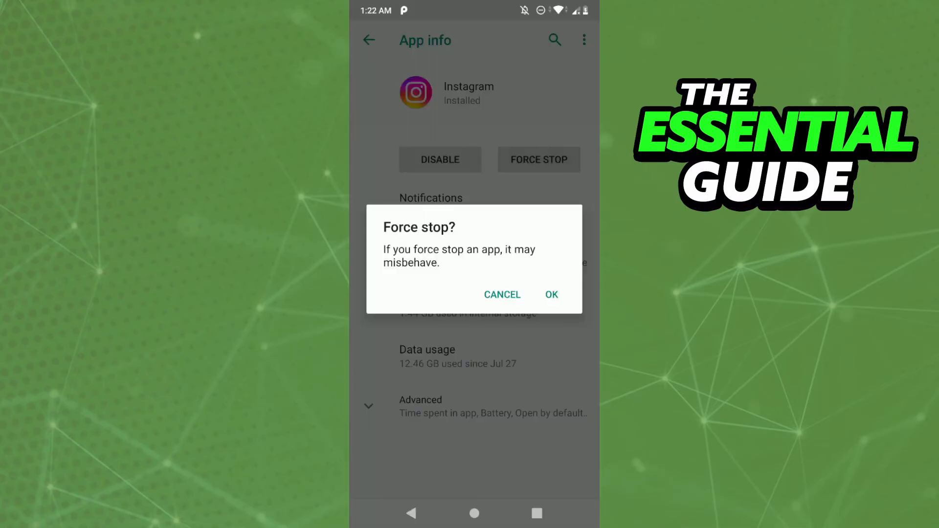
click(550, 294)
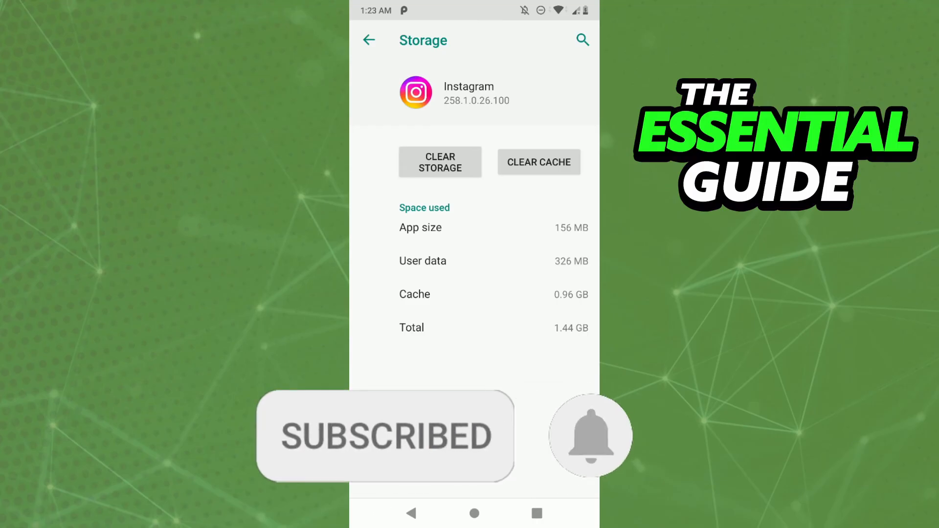
Attempt to clear Instagram's 0.96 GB cache and stored data from its storage page
click(591, 435)
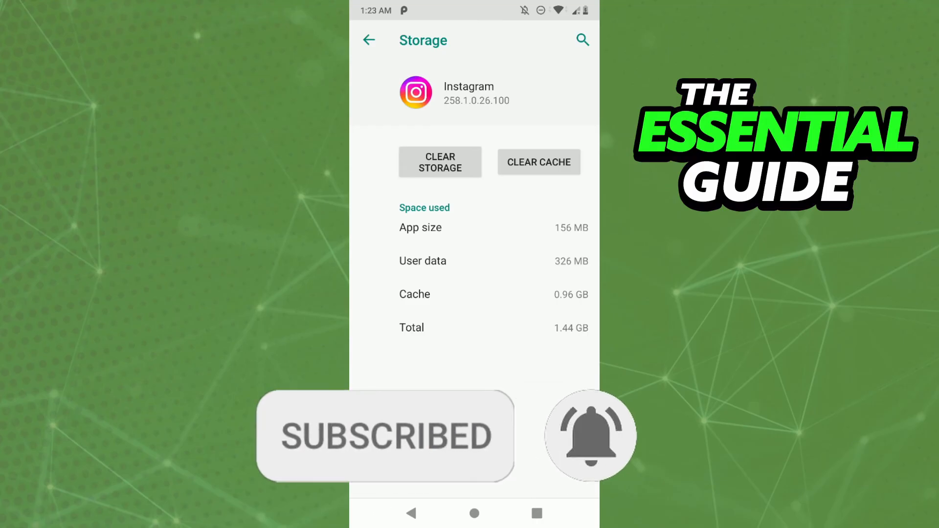